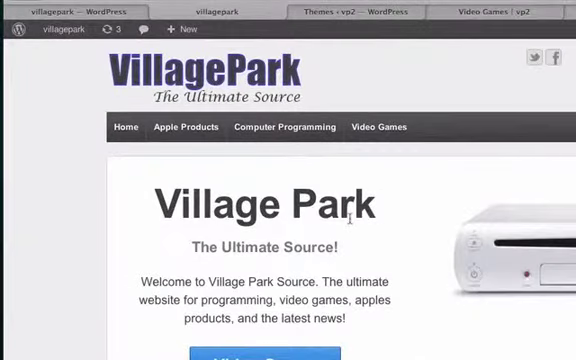
Step: View the Nintendo Wii post reached through the Video Games menu to check its breadcrumb trail
scroll(down, 3)
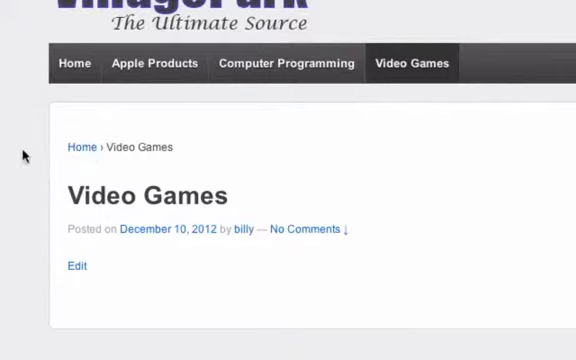
mouse_move(170, 160)
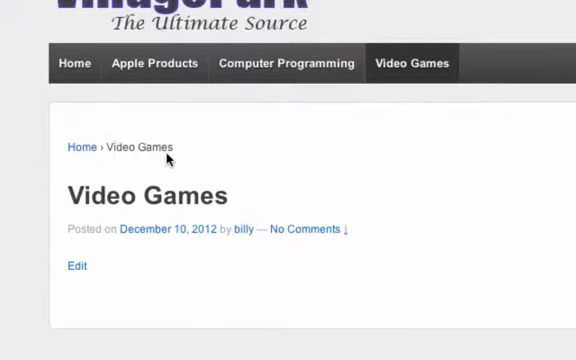
mouse_move(412, 62)
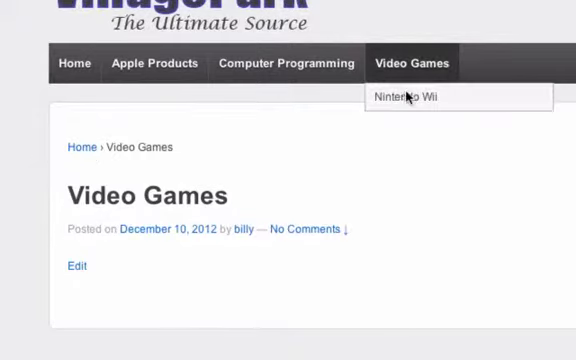
click(400, 96)
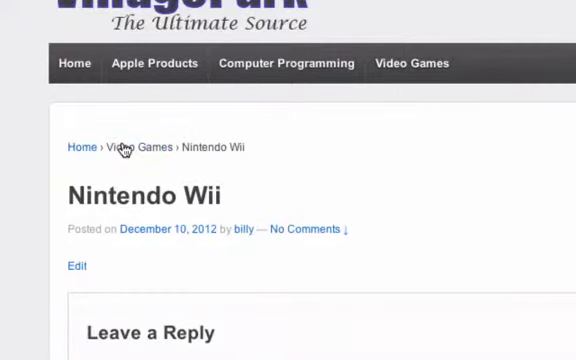
mouse_move(212, 148)
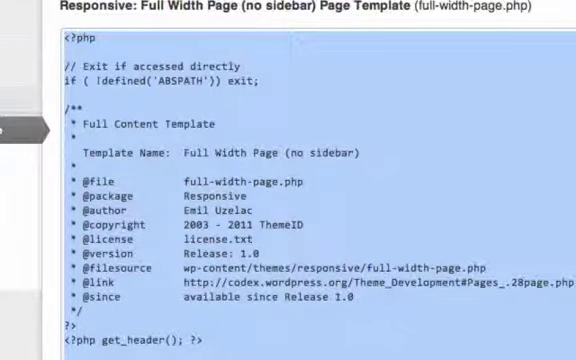
Step: In Theme Elements, disable breadcrumb lists and the call-to-action button, then save the options
click(68, 216)
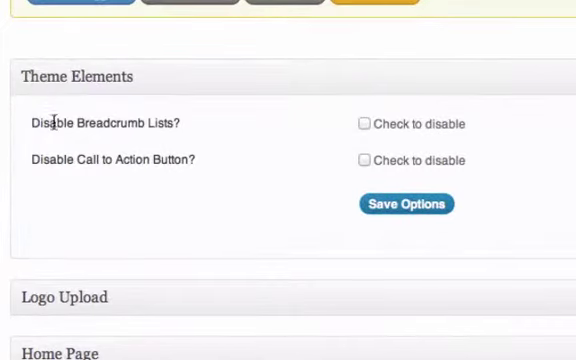
click(362, 124)
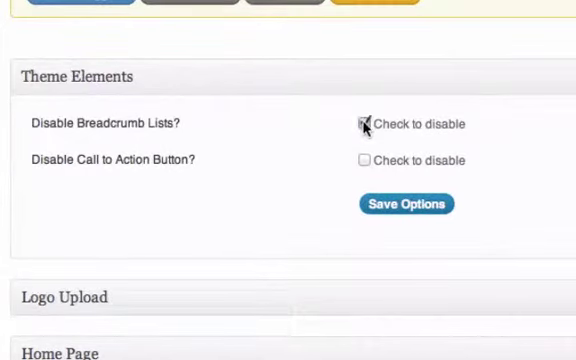
click(364, 124)
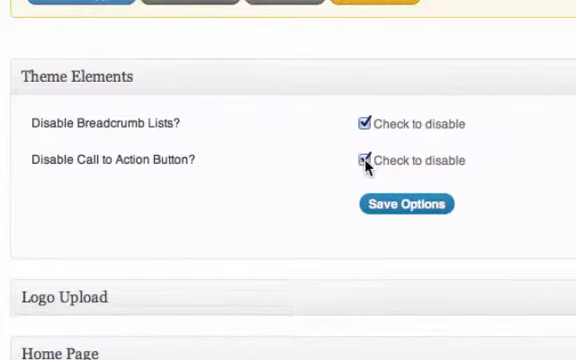
click(406, 204)
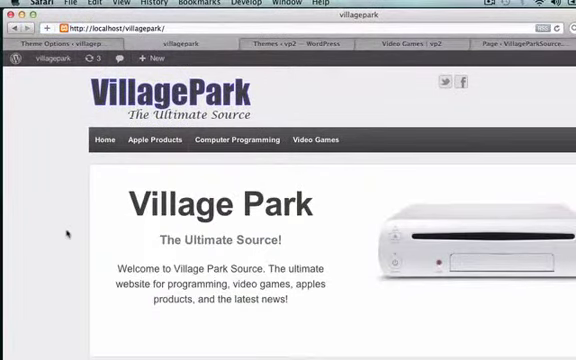
Step: Review the homepage and go to the Video Games page, now shown without a breadcrumb trail
scroll(down, 3)
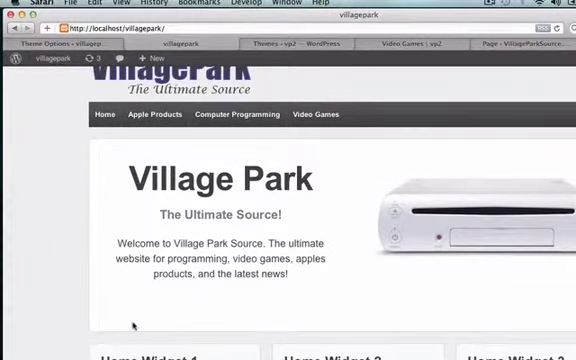
scroll(down, 3)
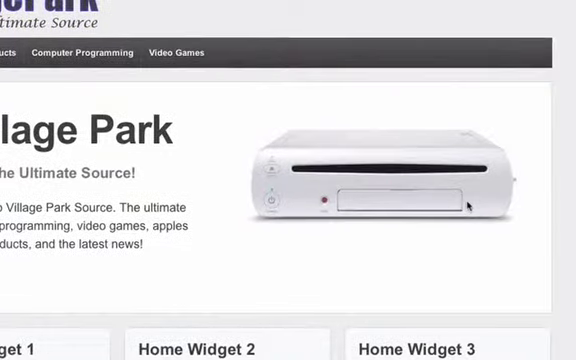
mouse_move(472, 204)
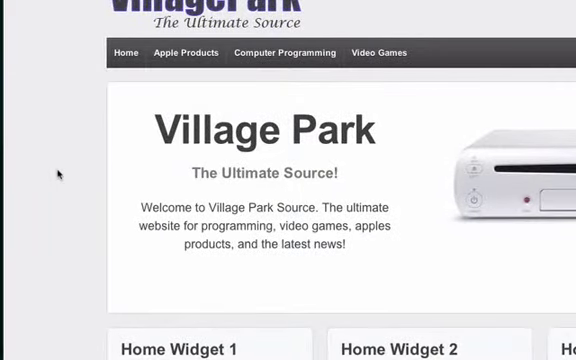
click(378, 80)
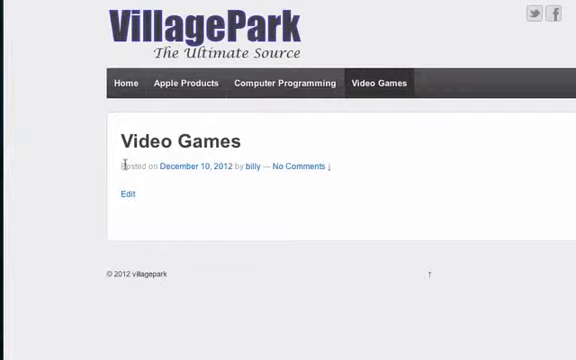
mouse_move(214, 168)
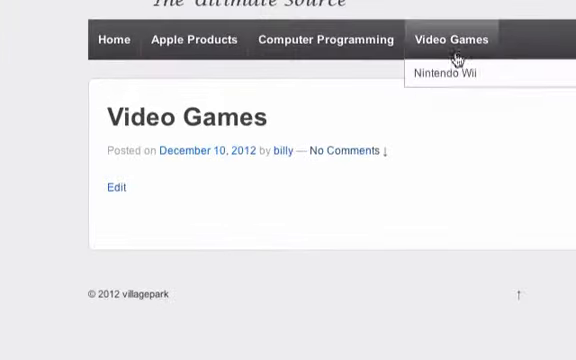
mouse_move(292, 152)
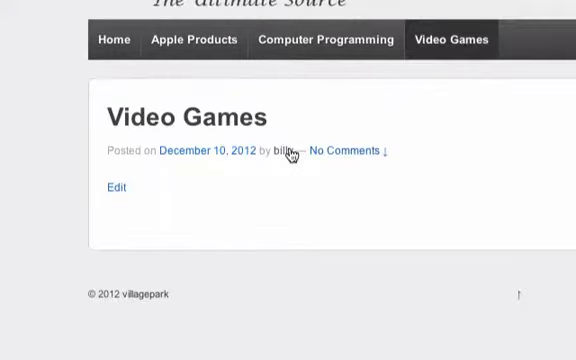
mouse_move(110, 152)
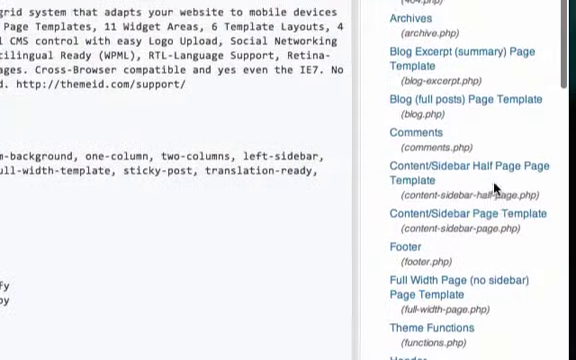
Step: Load full-width-page.php in the theme editor and locate the post-meta section
click(464, 296)
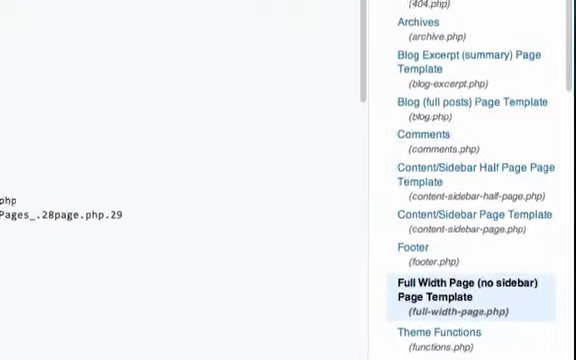
click(470, 292)
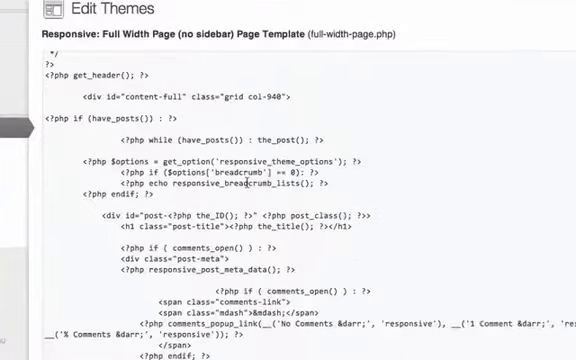
scroll(down, 3)
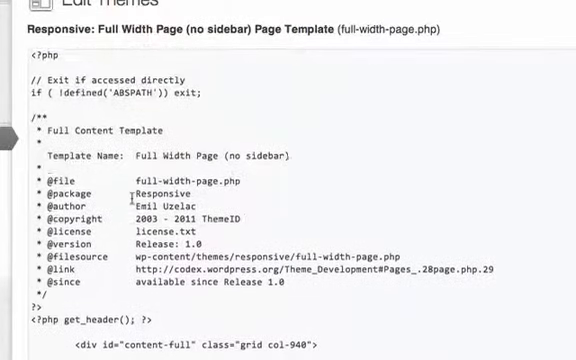
scroll(down, 3)
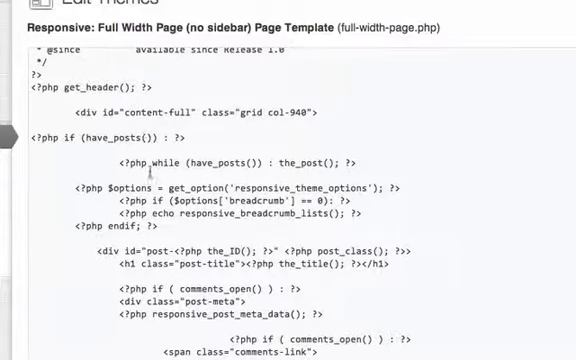
scroll(down, 3)
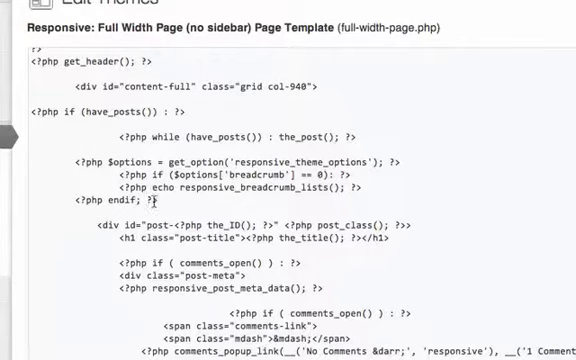
scroll(down, 3)
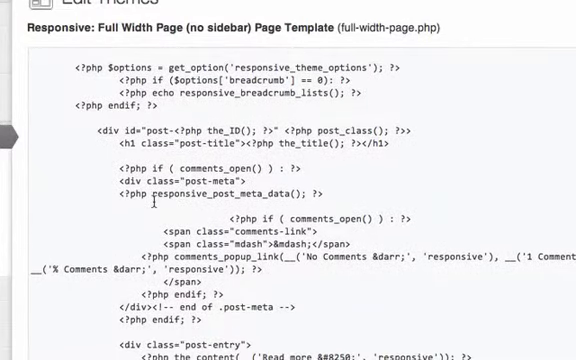
scroll(down, 3)
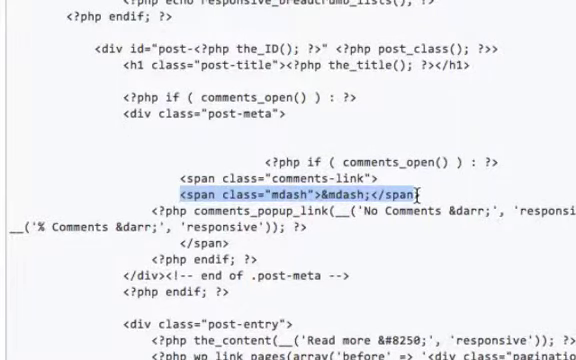
Step: Delete the em-dash span line from the comments link in the post meta code
key(Delete)
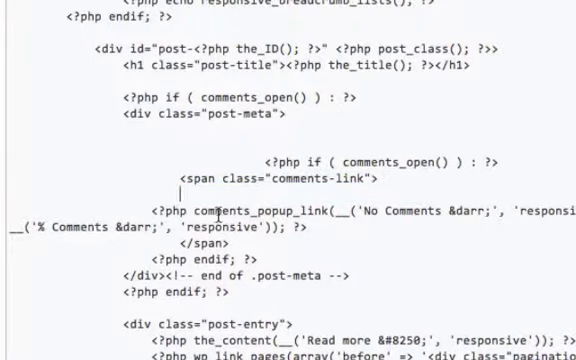
scroll(down, 3)
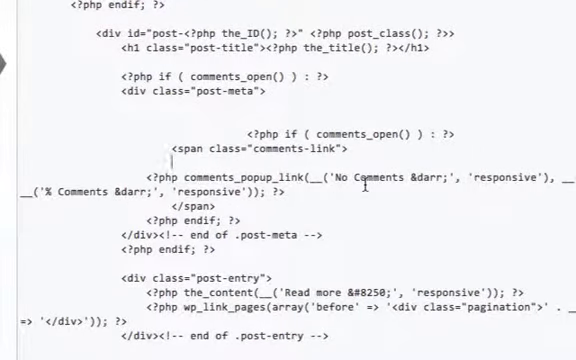